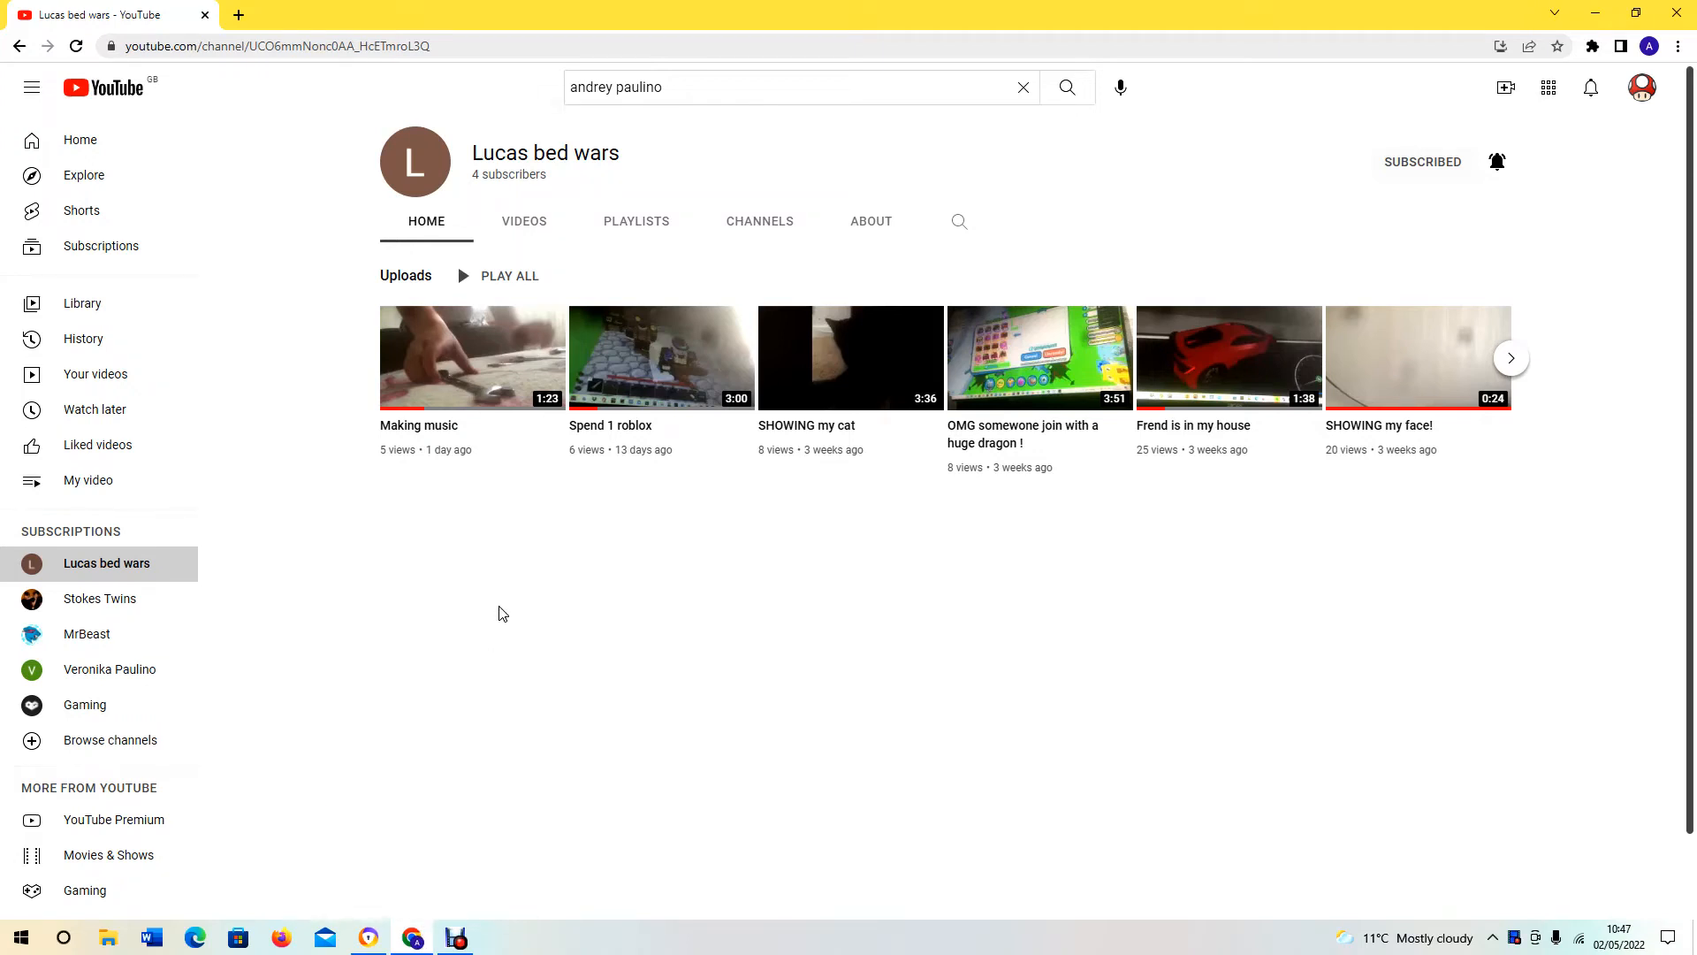
{"action": "mouse_move", "coordinate": [440, 554]}
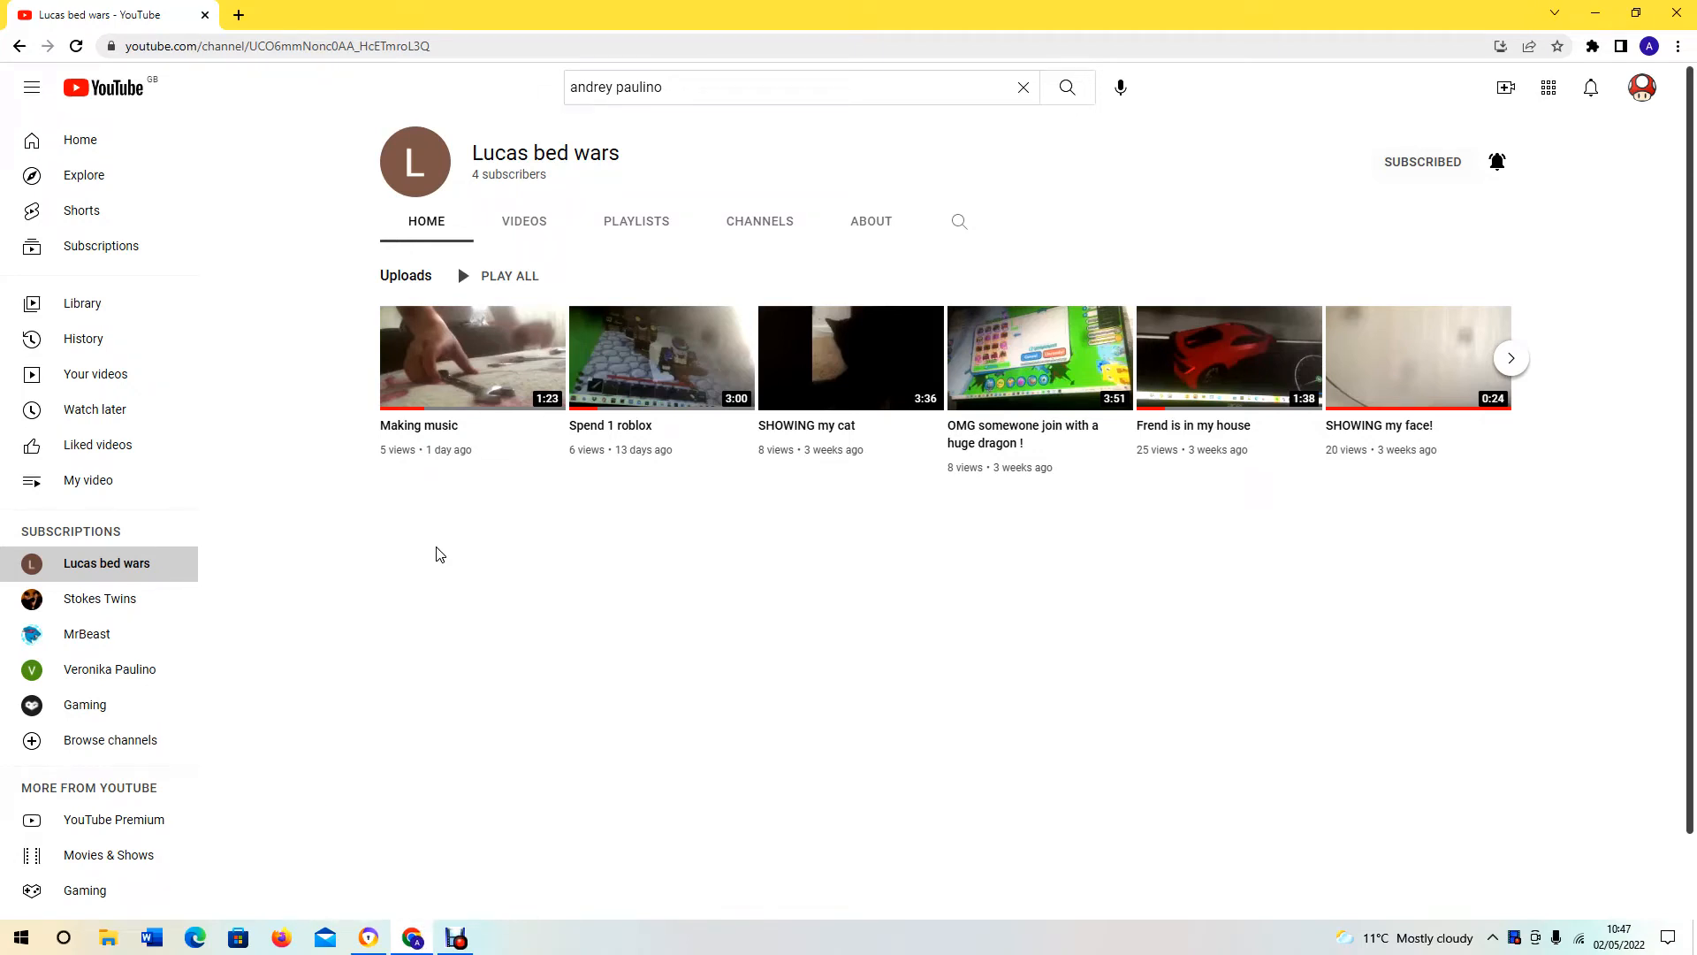
{"action": "mouse_move", "coordinate": [422, 545]}
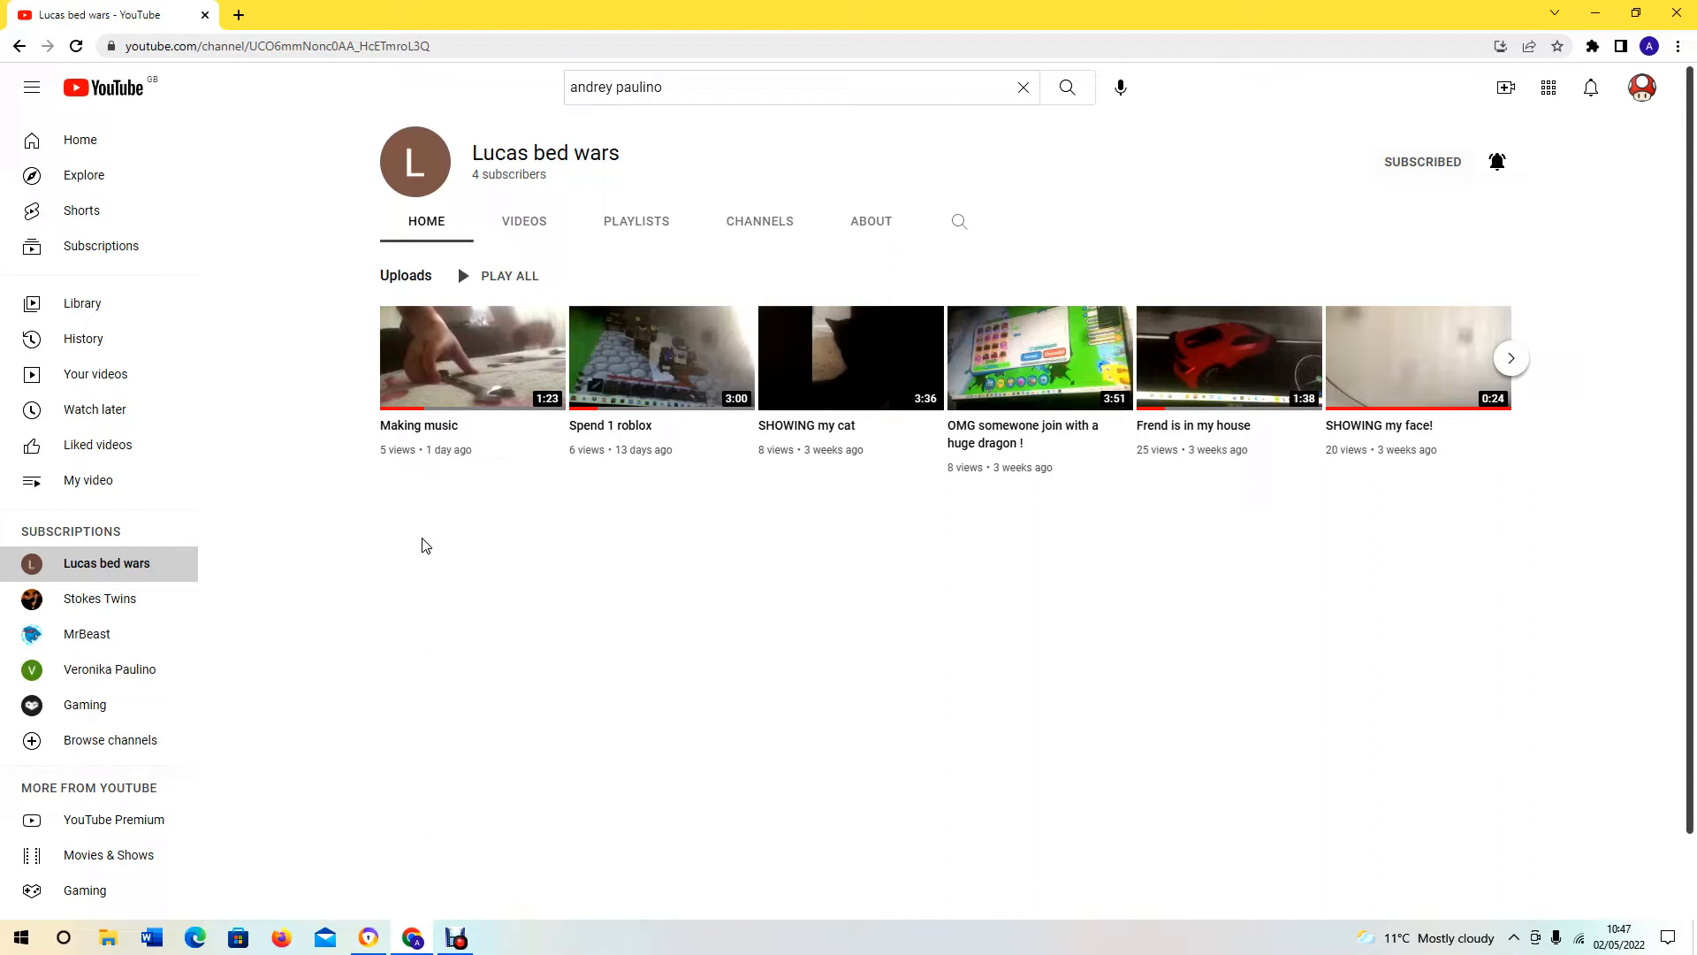
{"action": "mouse_move", "coordinate": [463, 175]}
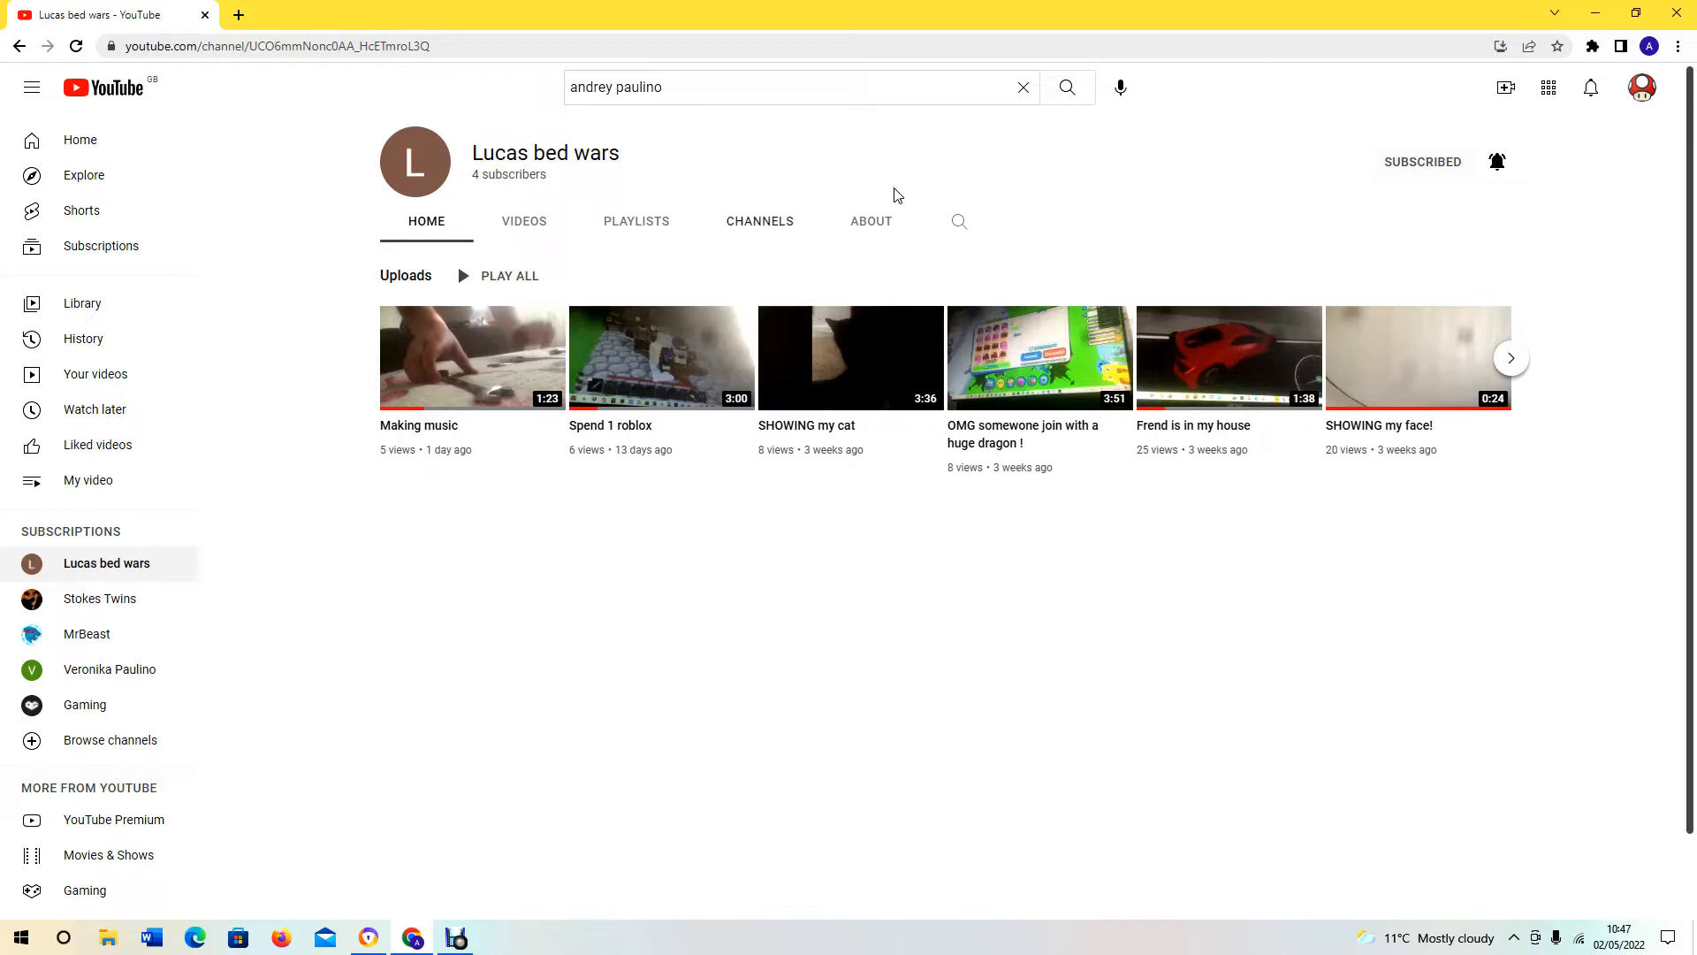
{"action": "mouse_move", "coordinate": [693, 345]}
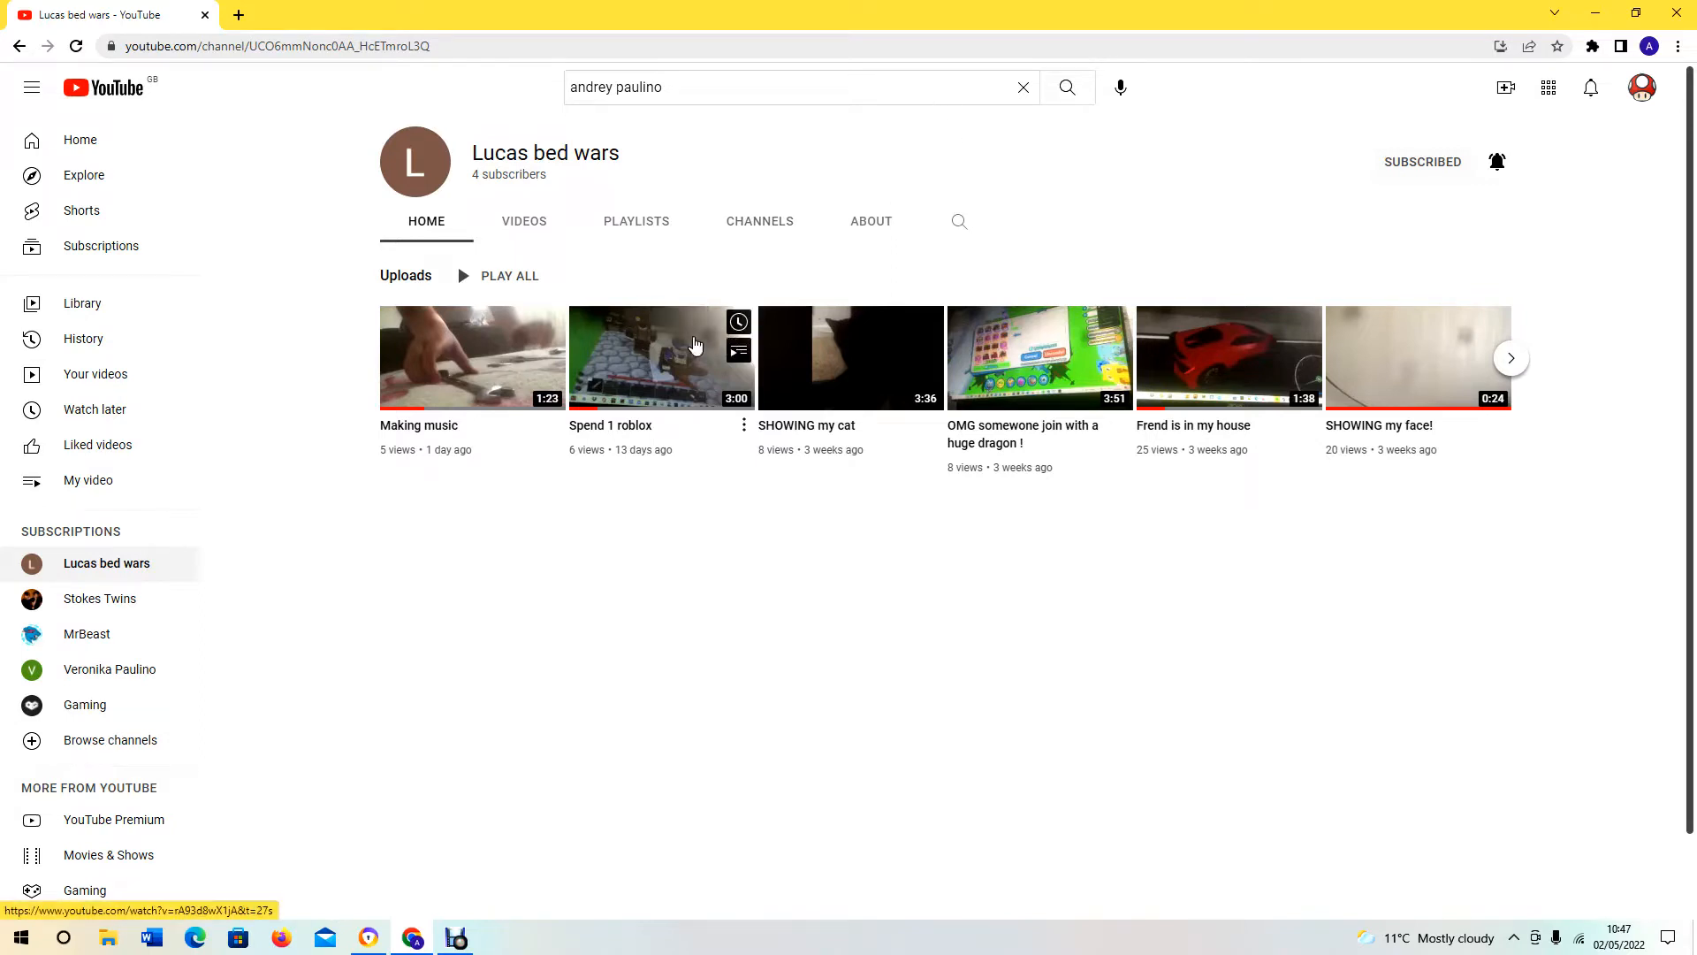
{"action": "mouse_move", "coordinate": [419, 440]}
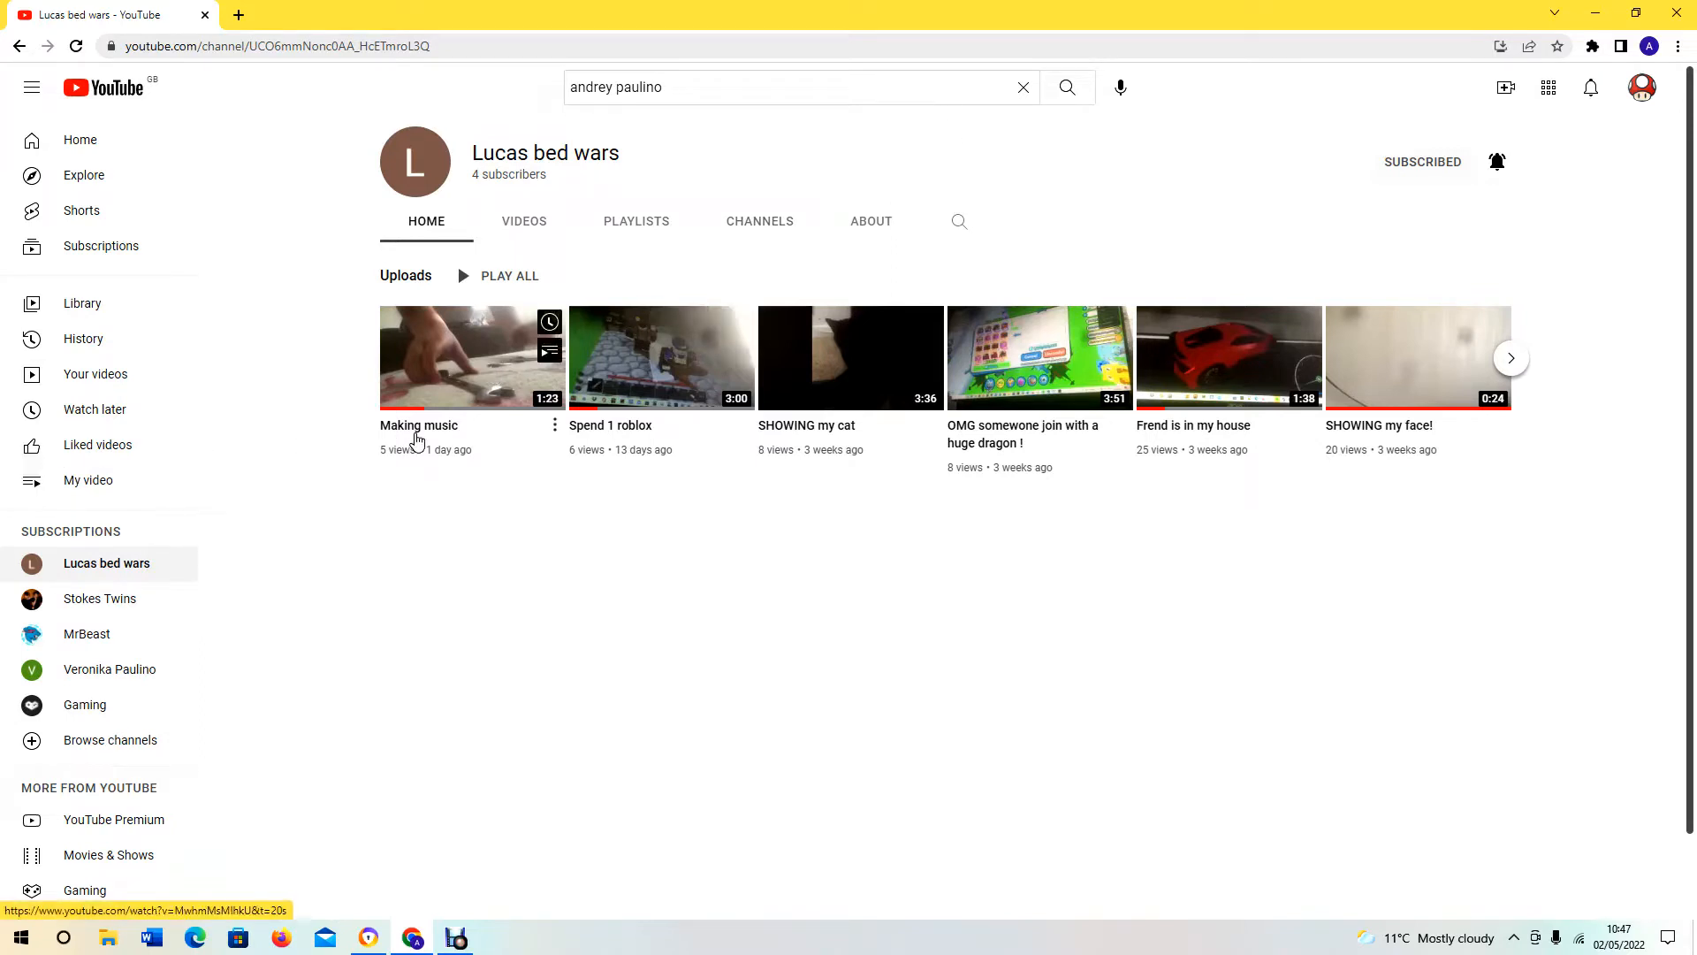
Scroll the Uploads row to the older videos, from 'Trying to get huge cupcake' to '8 October 2021'
{"action": "left_click", "coordinate": [1510, 357]}
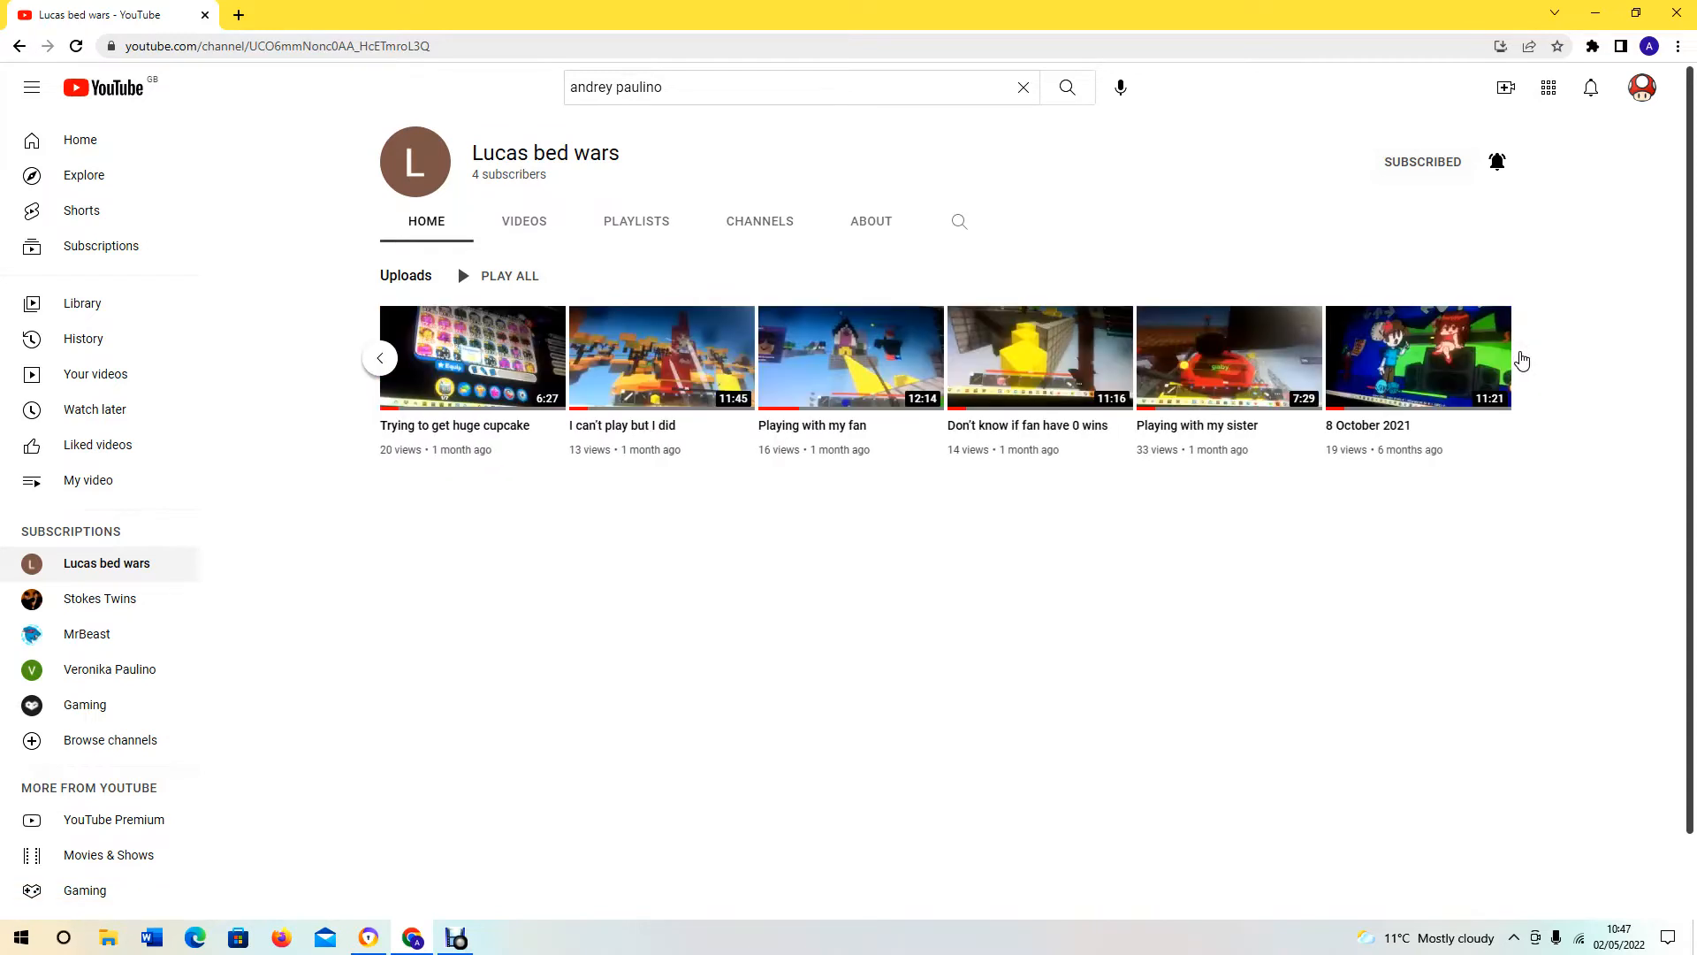
{"action": "mouse_move", "coordinate": [1450, 358]}
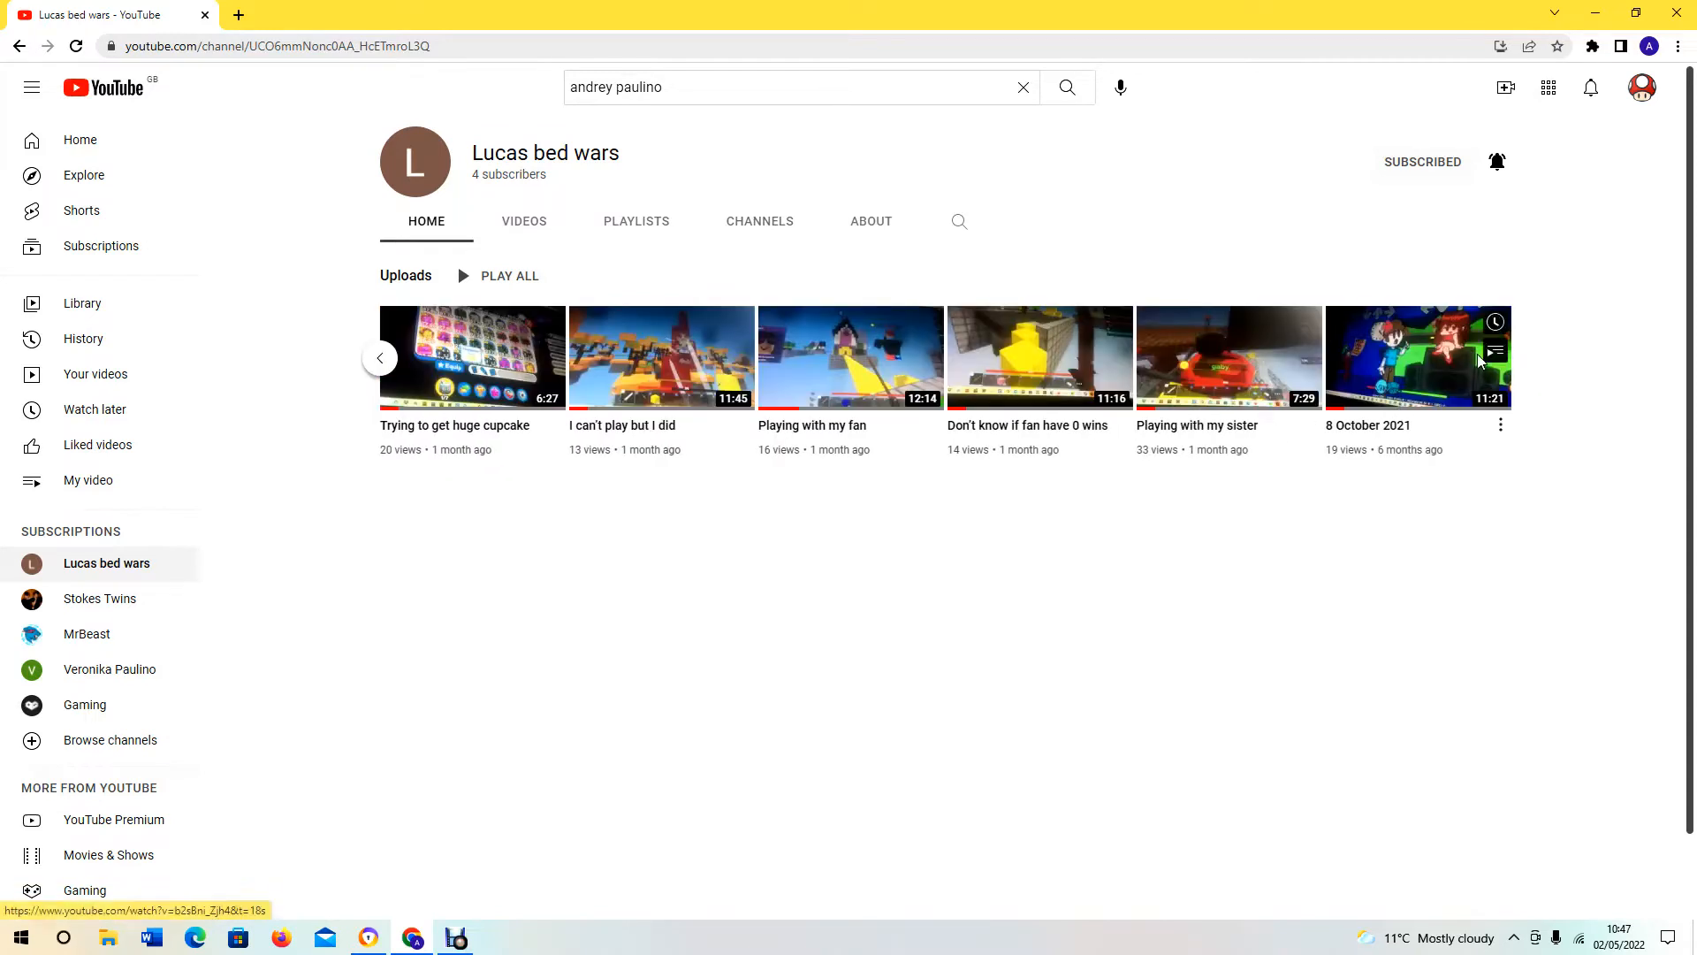
{"action": "mouse_move", "coordinate": [1413, 357]}
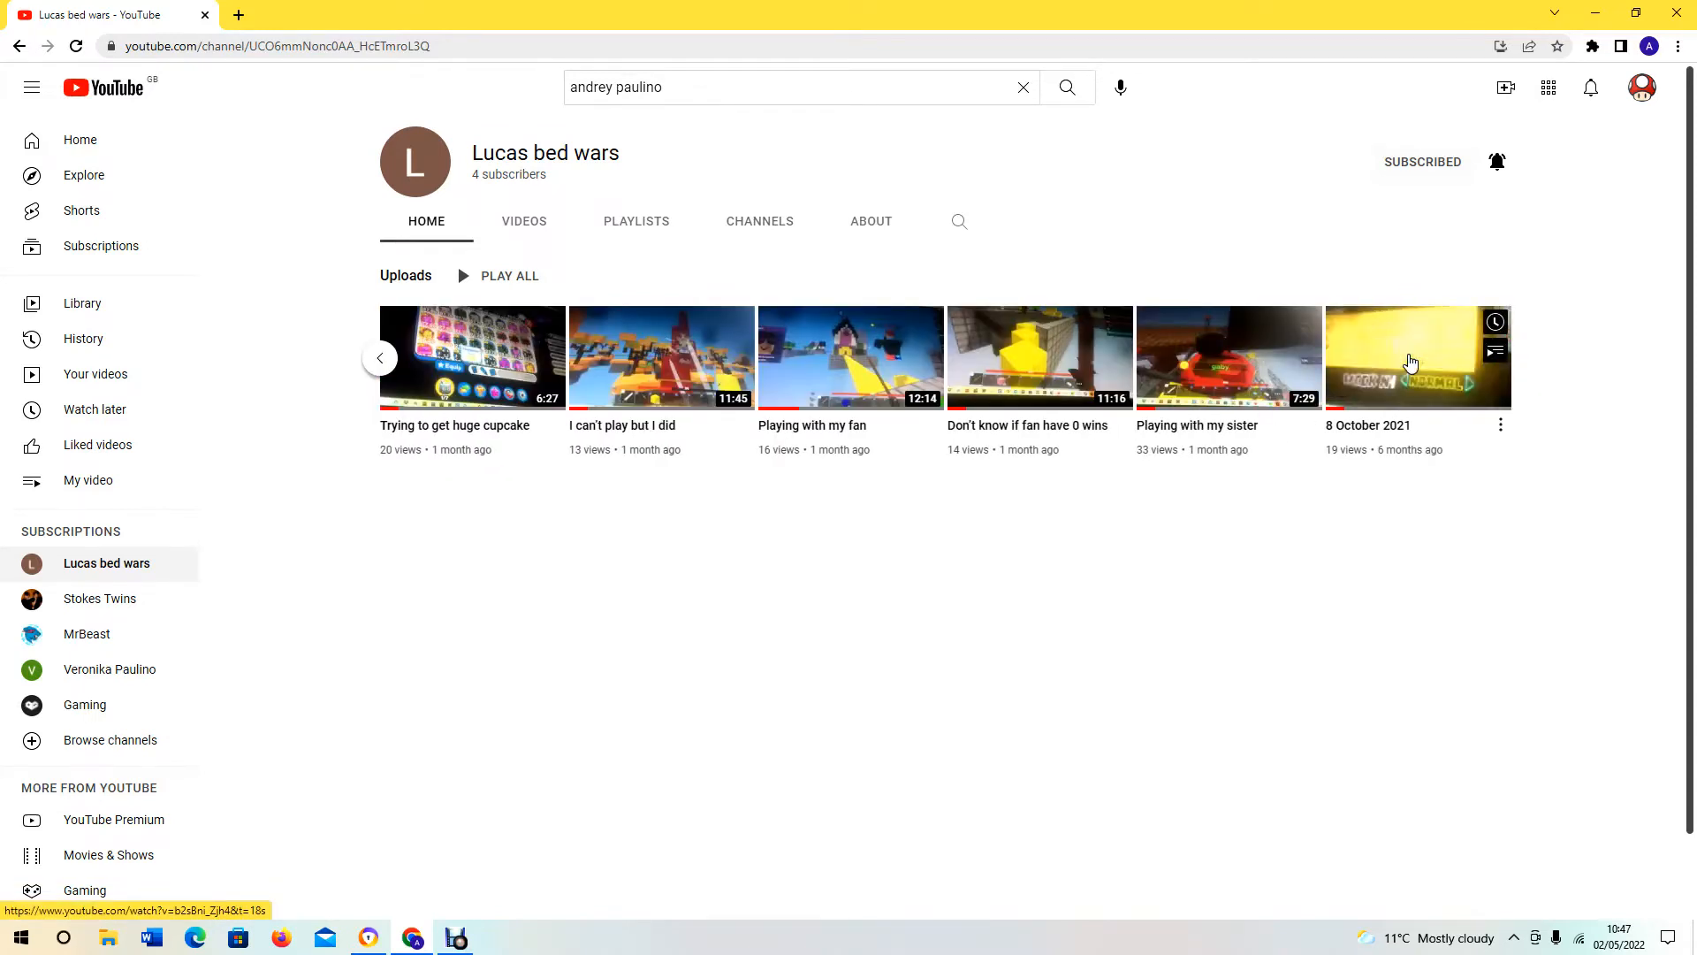
{"action": "mouse_move", "coordinate": [1411, 358]}
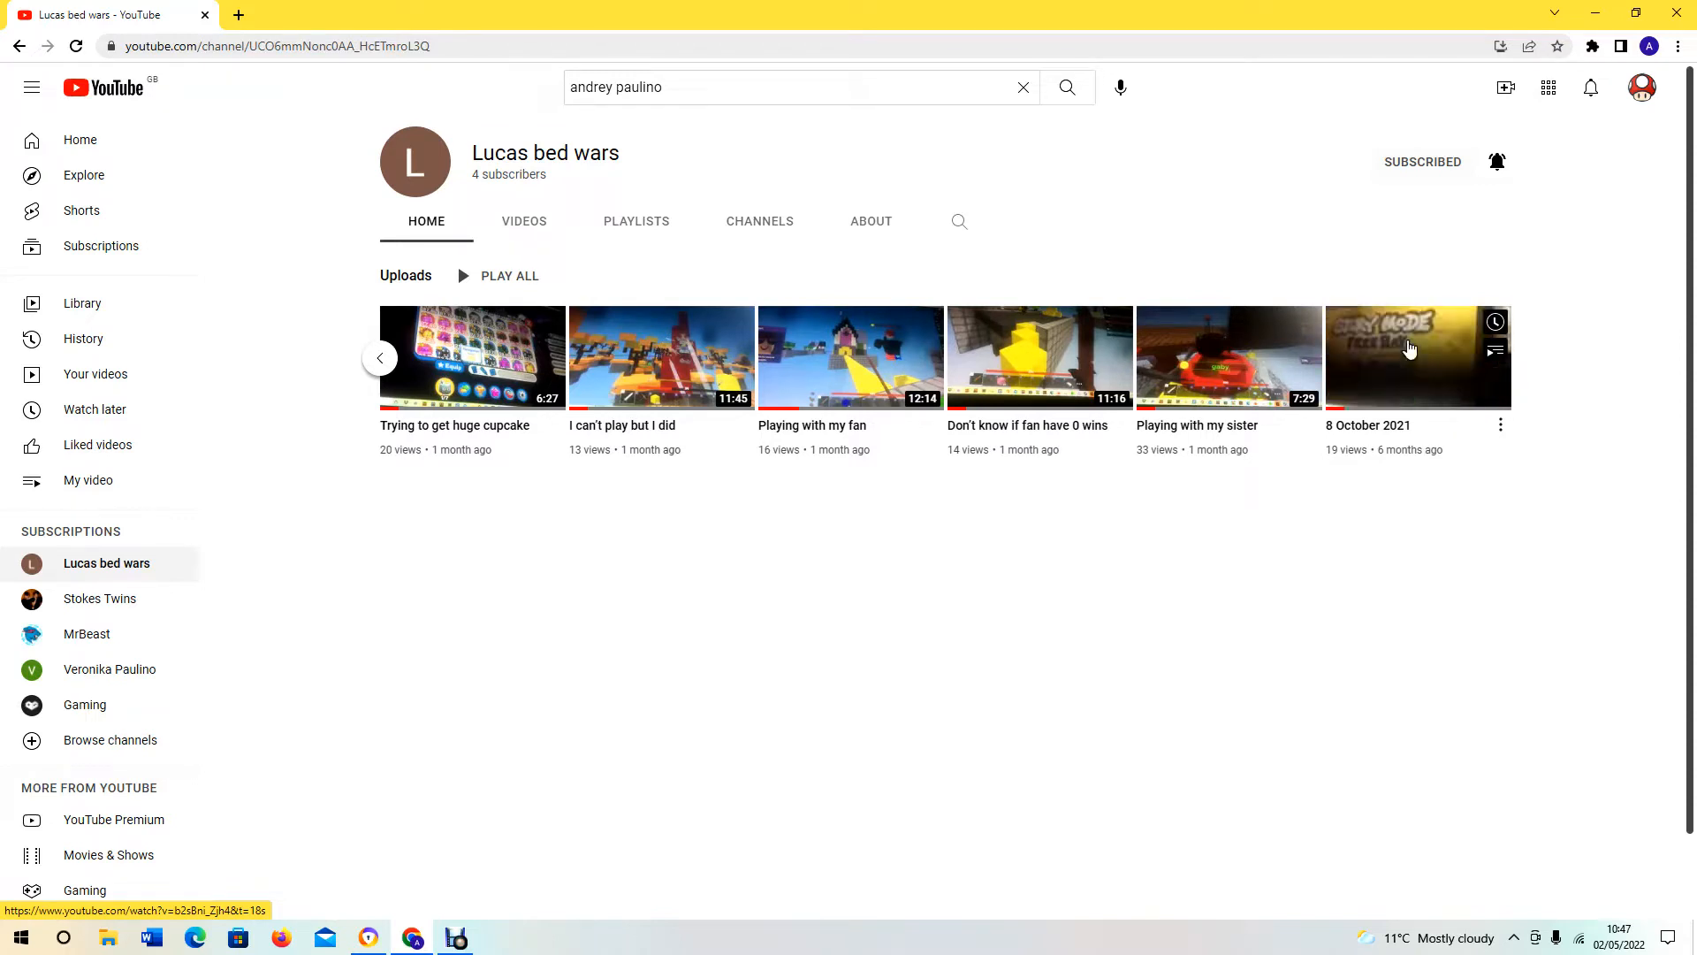
{"action": "mouse_move", "coordinate": [1135, 384]}
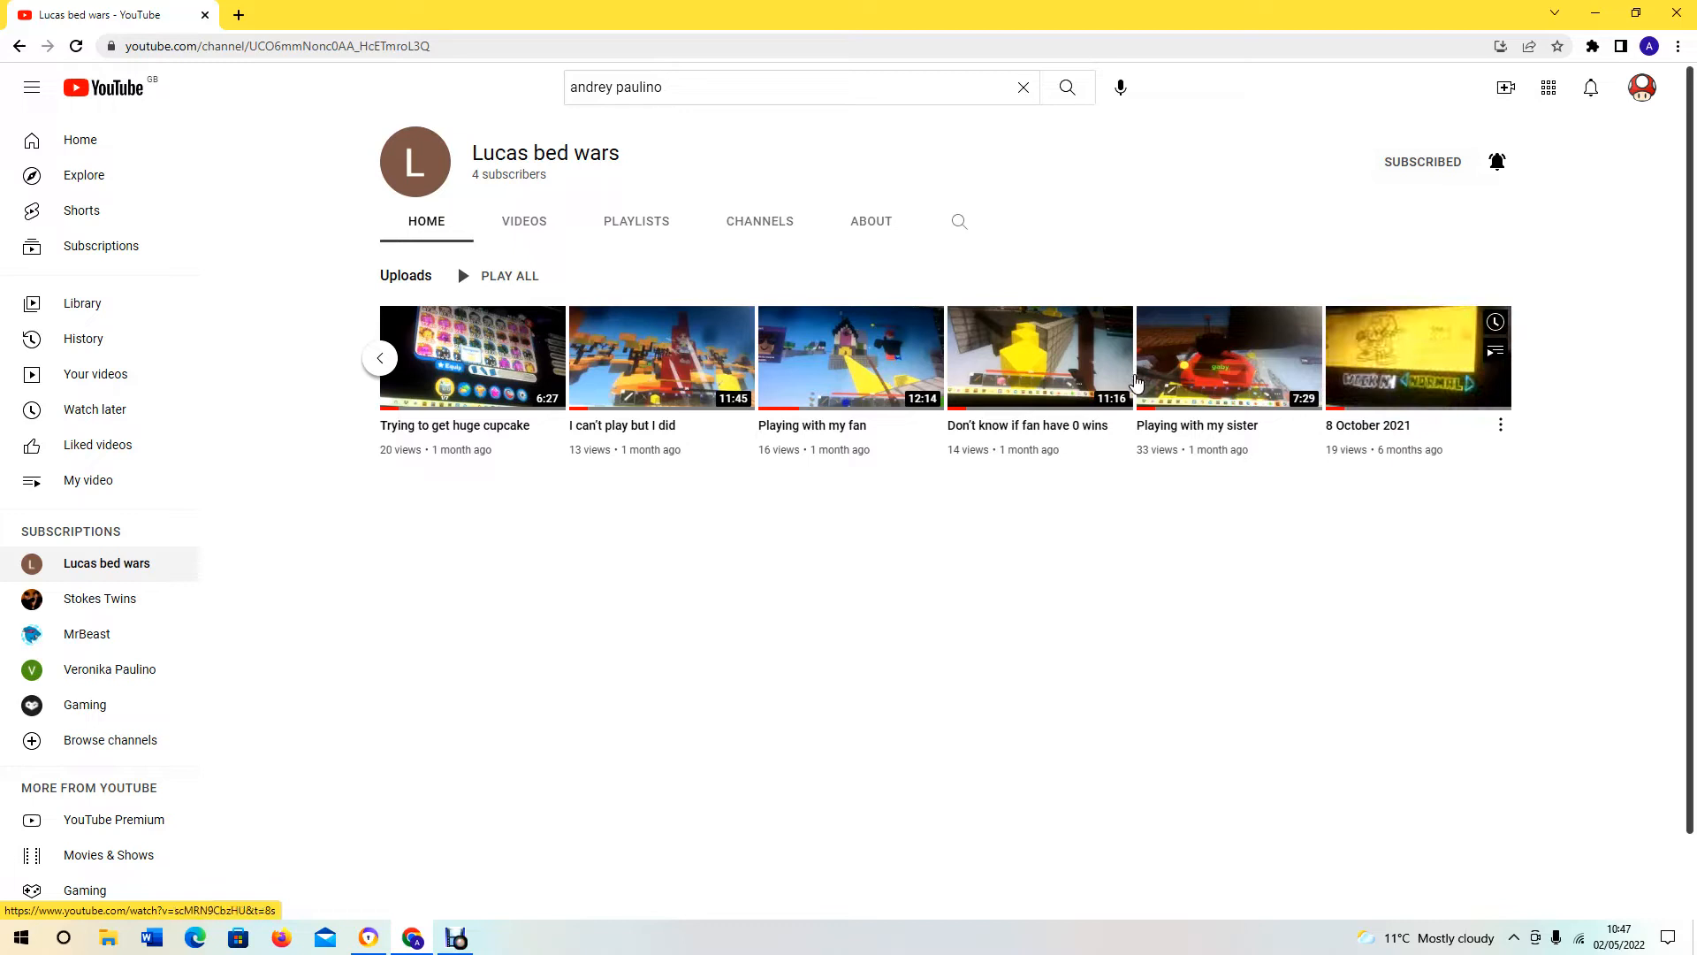
{"action": "mouse_move", "coordinate": [760, 200]}
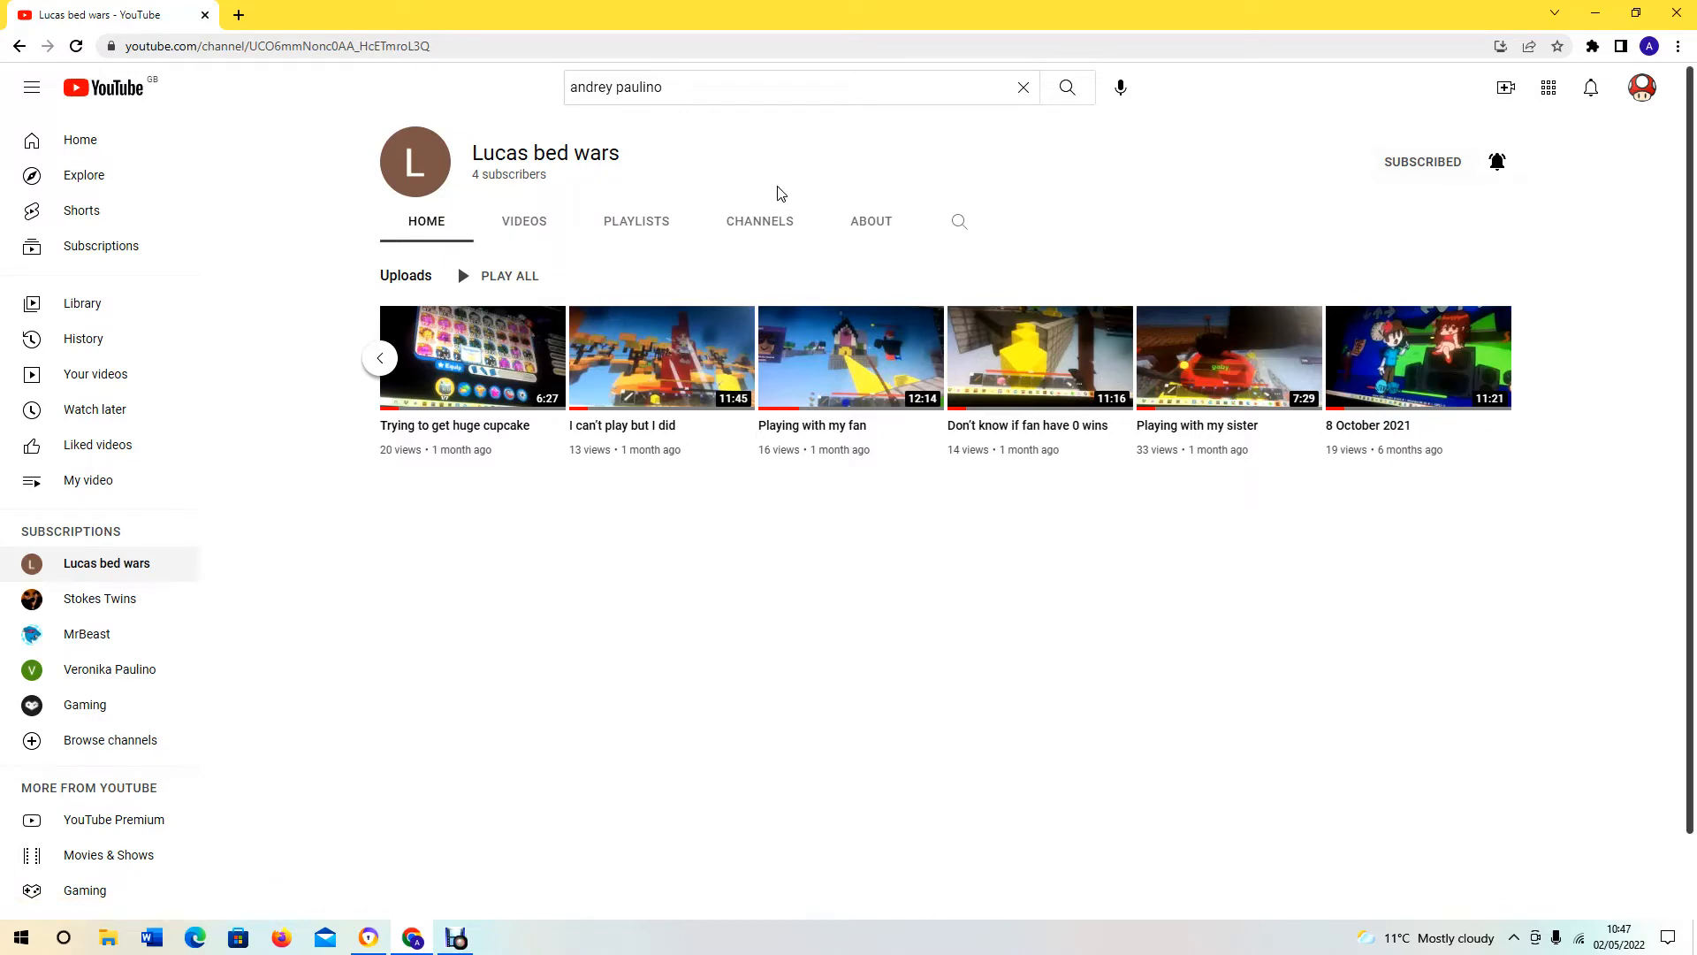
{"action": "mouse_move", "coordinate": [1419, 357]}
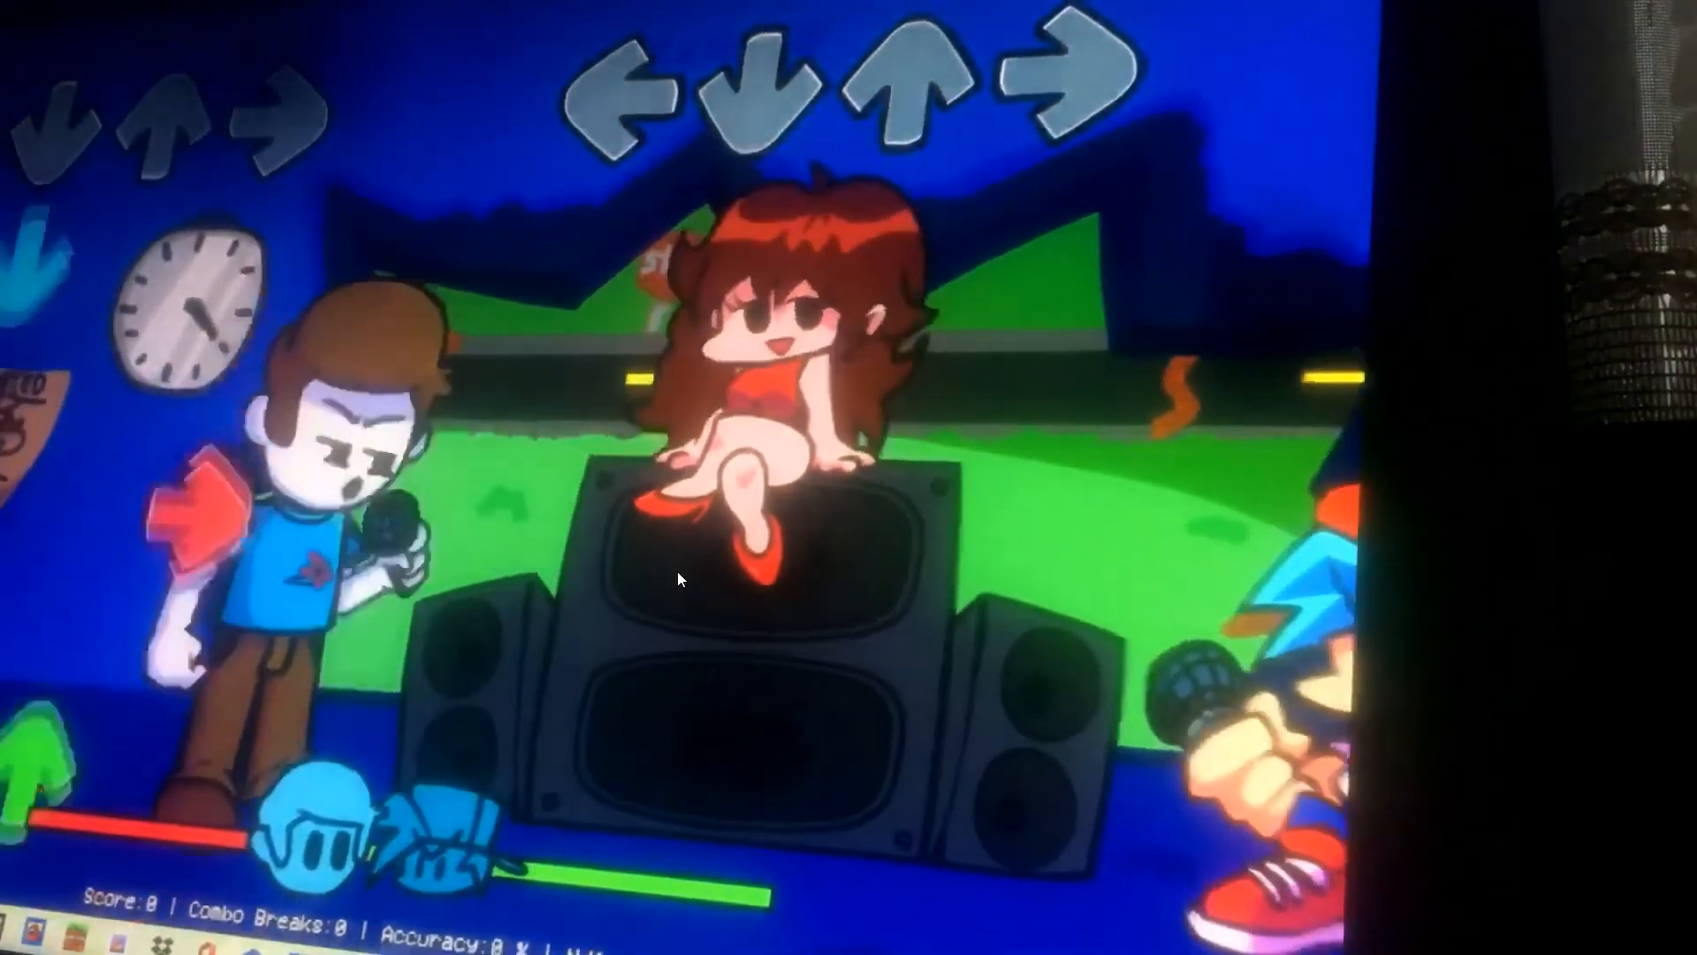
Play a 'Lucas bed wars' video fullscreen showing Friday Night Funkin gameplay filmed off a screen
{"action": "key", "text": "up"}
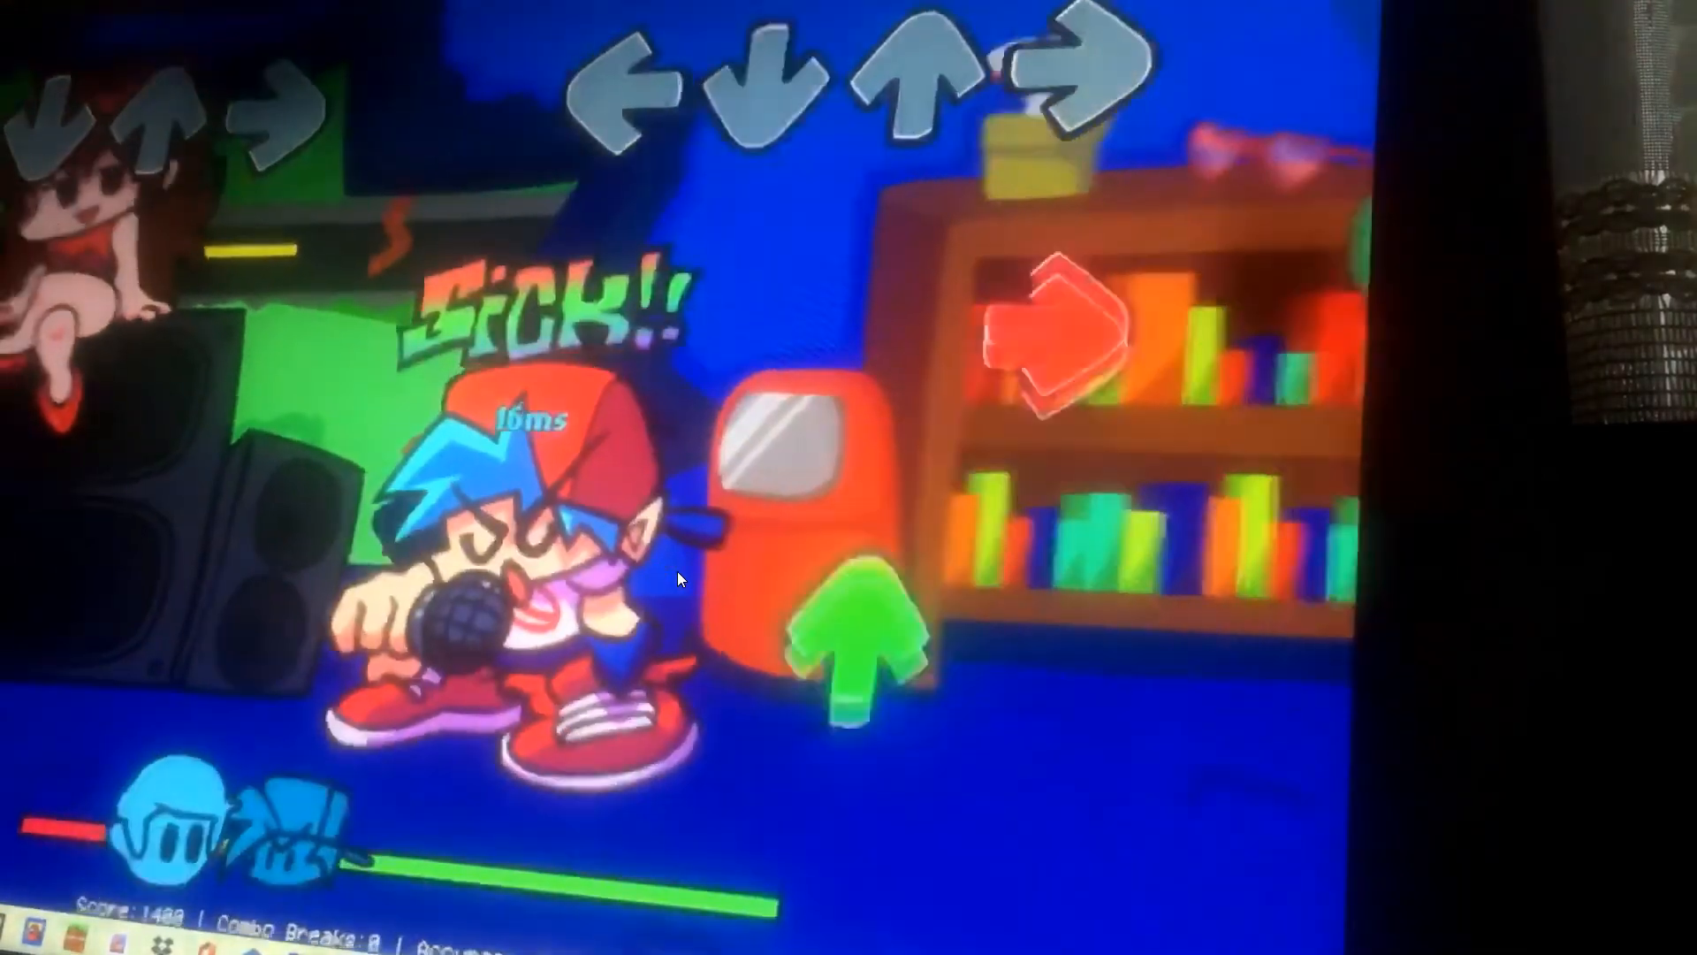